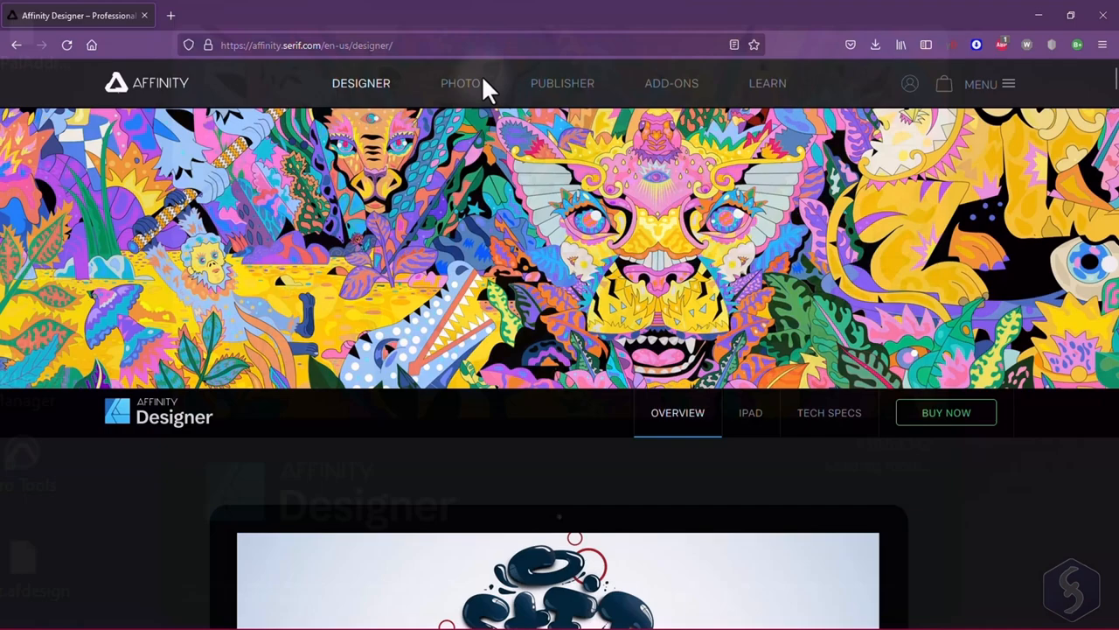
Step: Browse the Affinity Designer buying options, then the app's welcome showcase slides
scroll("down", 3)
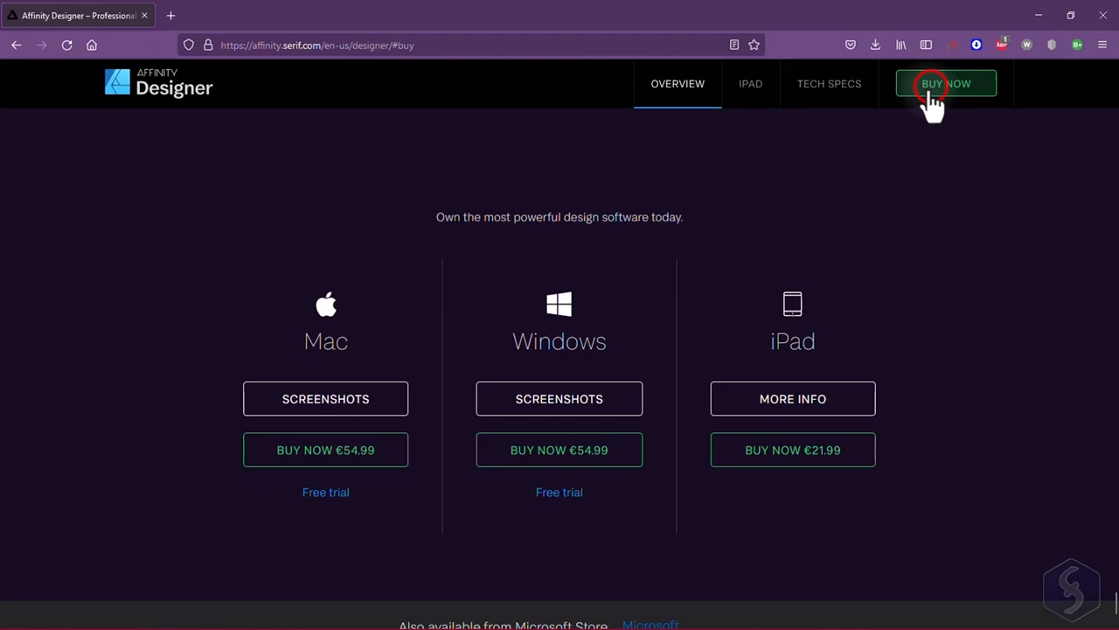
scroll("down", 3)
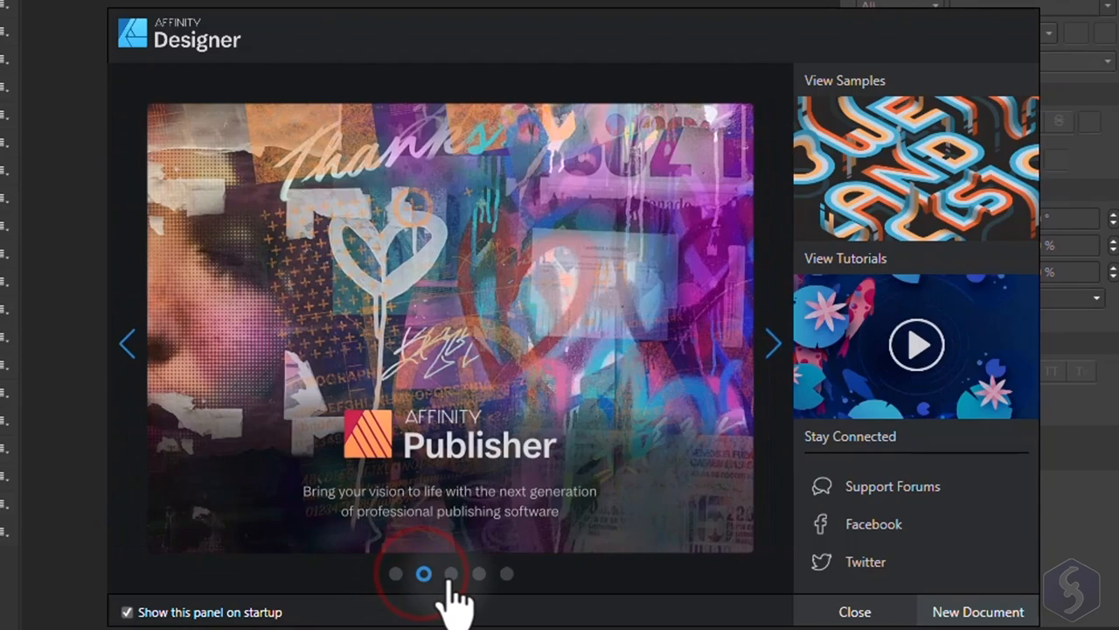
left_click(978, 611)
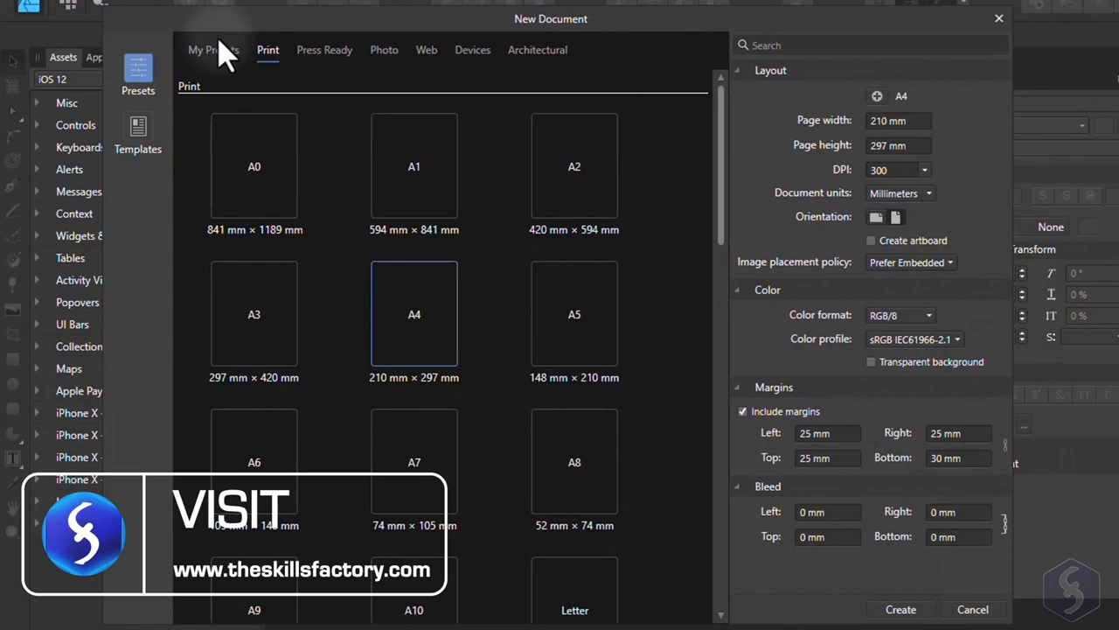
Step: Pick the Press Ready A4 preset, with CMYK/8 colour and 3 mm bleed
left_click(473, 50)
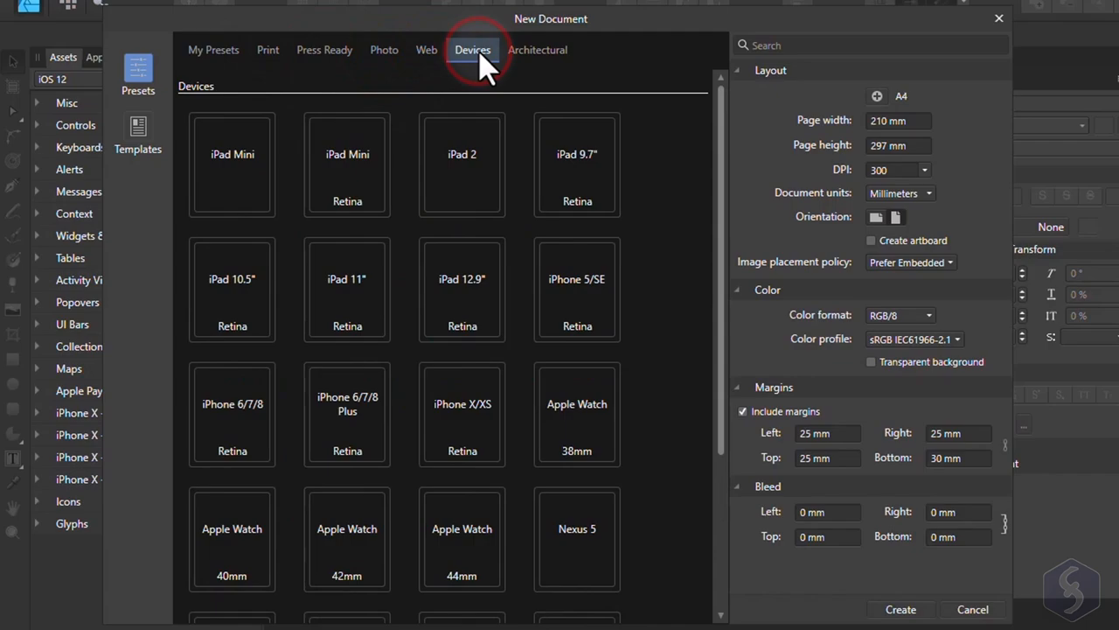
left_click(324, 50)
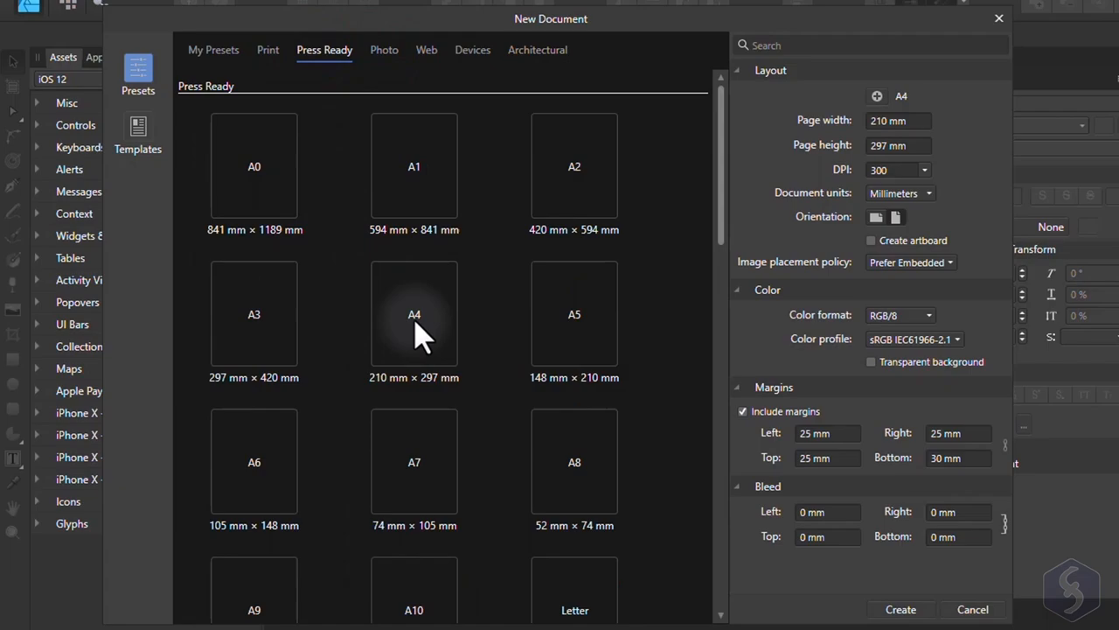
left_click(413, 314)
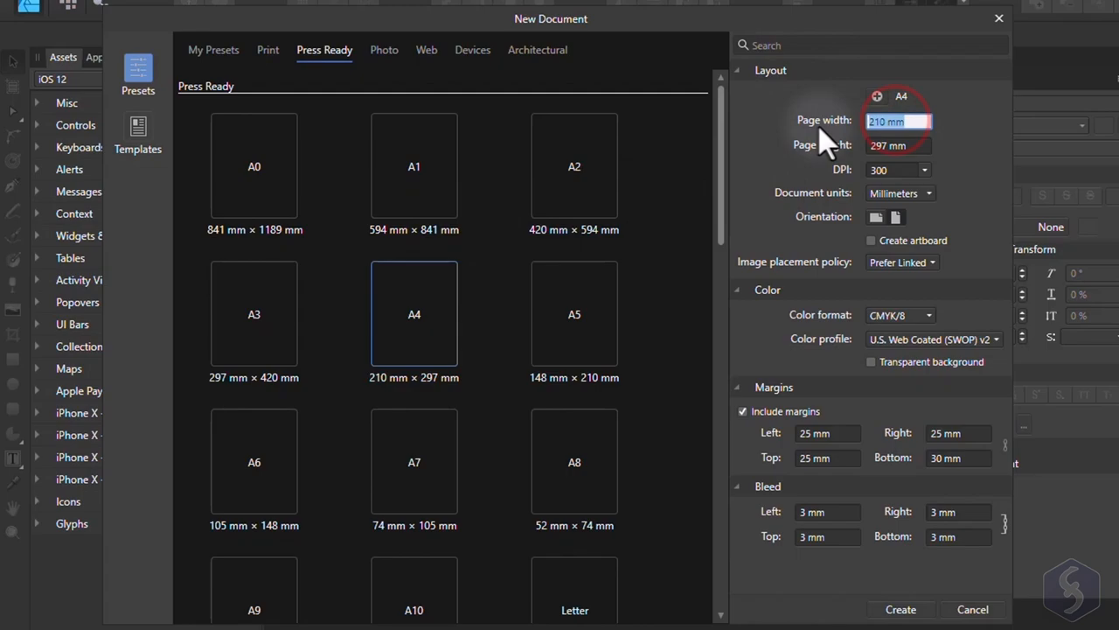
Step: Enter a 297 × 210 mm page with RGB/16, 10 mm margins and 5 mm bleed
left_click(876, 216)
type("5")
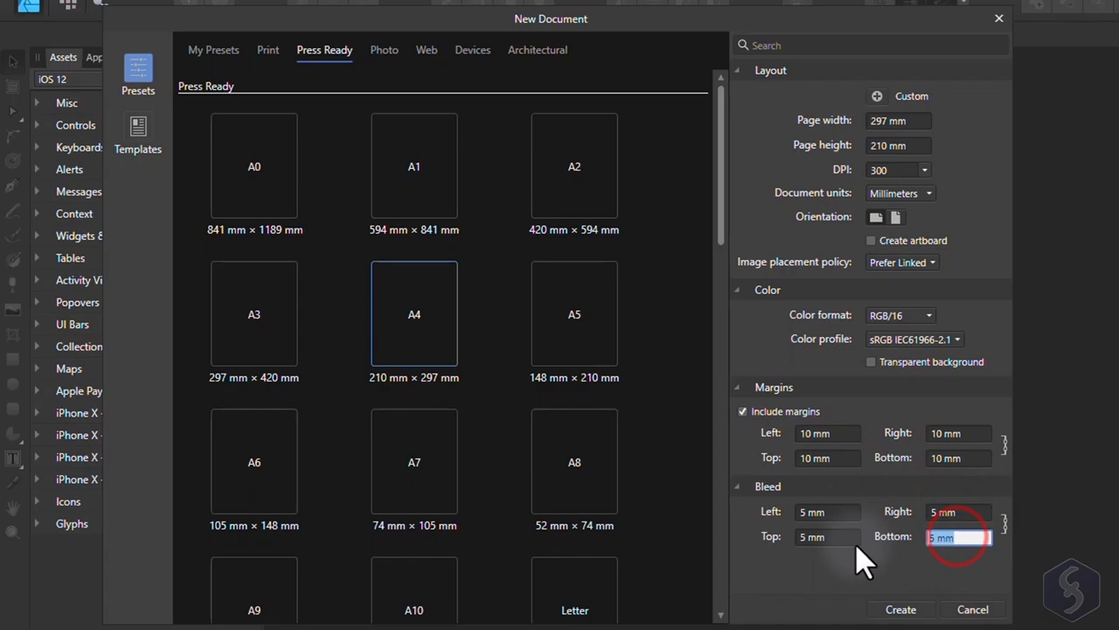
left_click(900, 609)
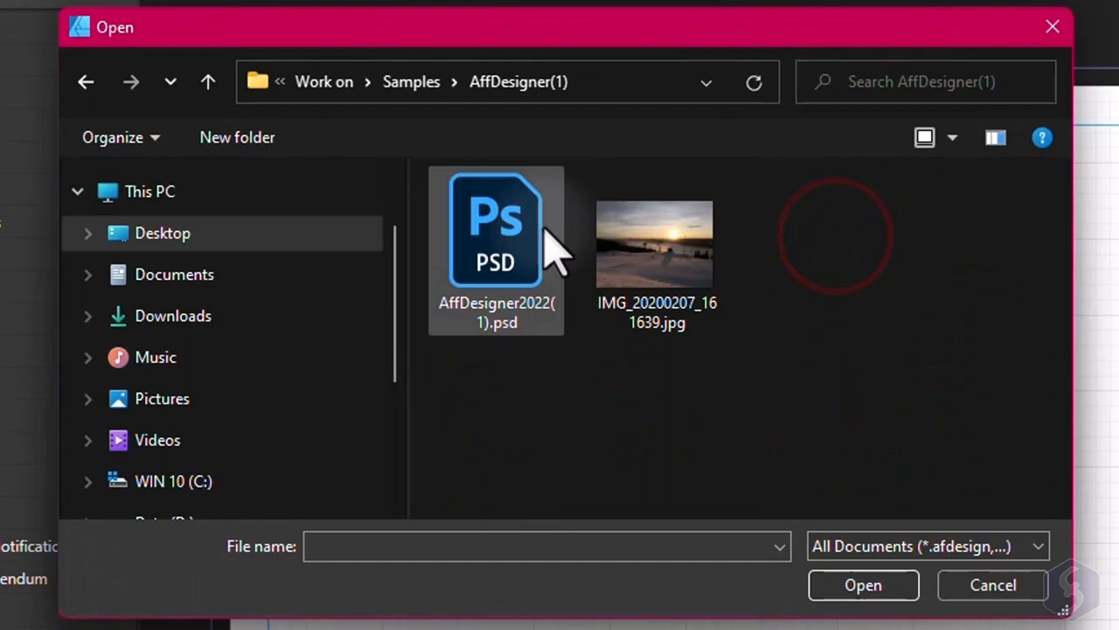
Step: Open AffDesigner2022(1).psd and IMG_20200207_161639.jpg from the AffDesigner(1) folder
left_click(654, 245)
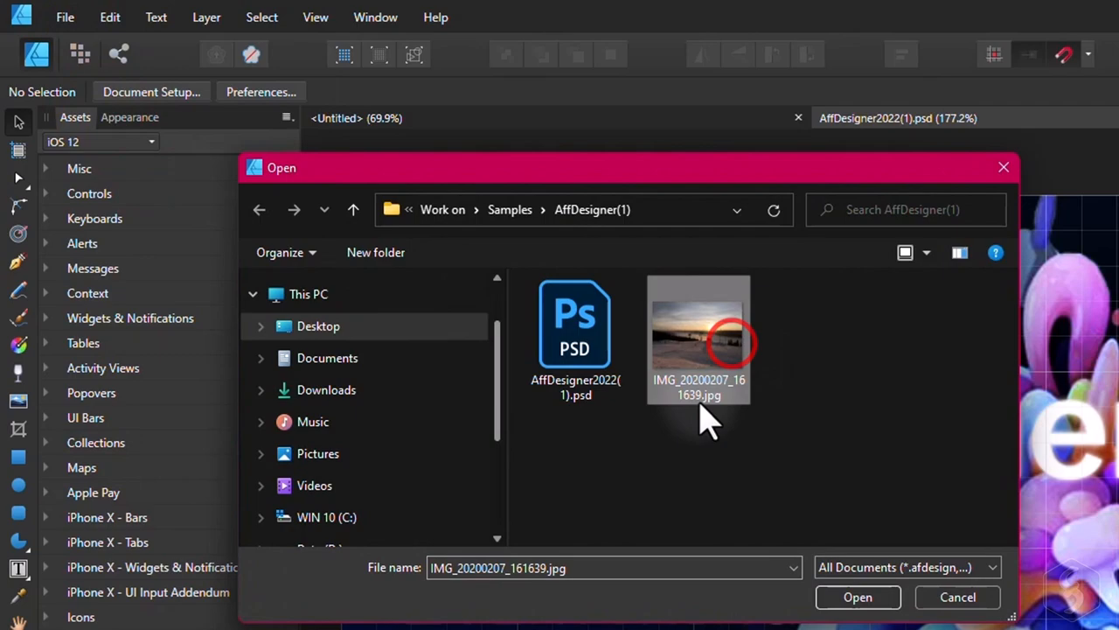
left_click(858, 597)
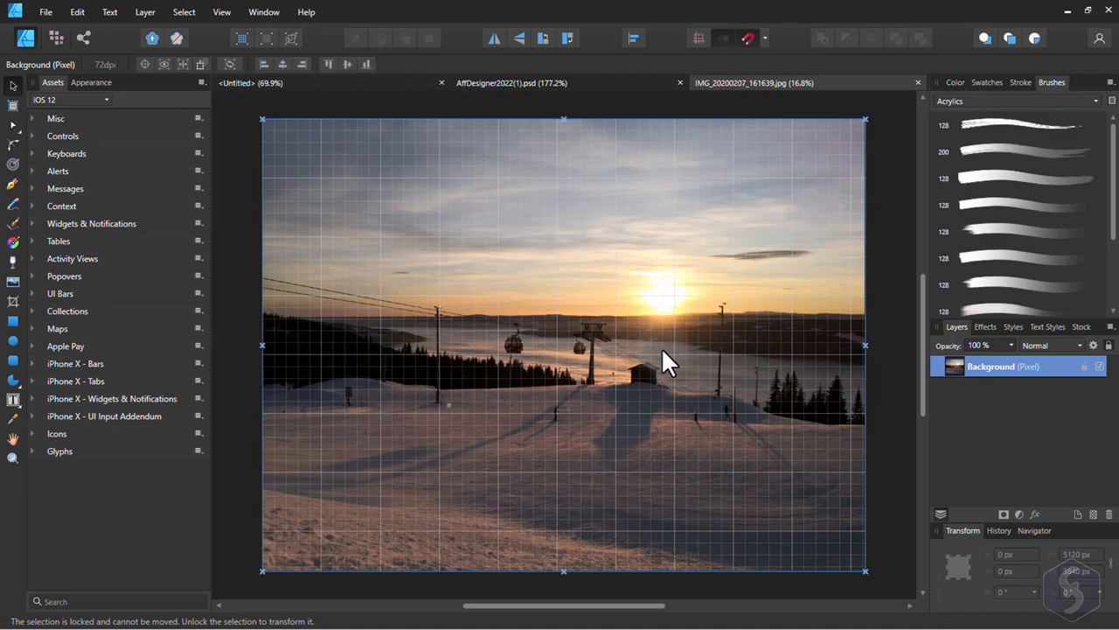
Step: Close the AffDesigner2022(1).psd tab, leaving the untitled page and photo open
left_click(520, 82)
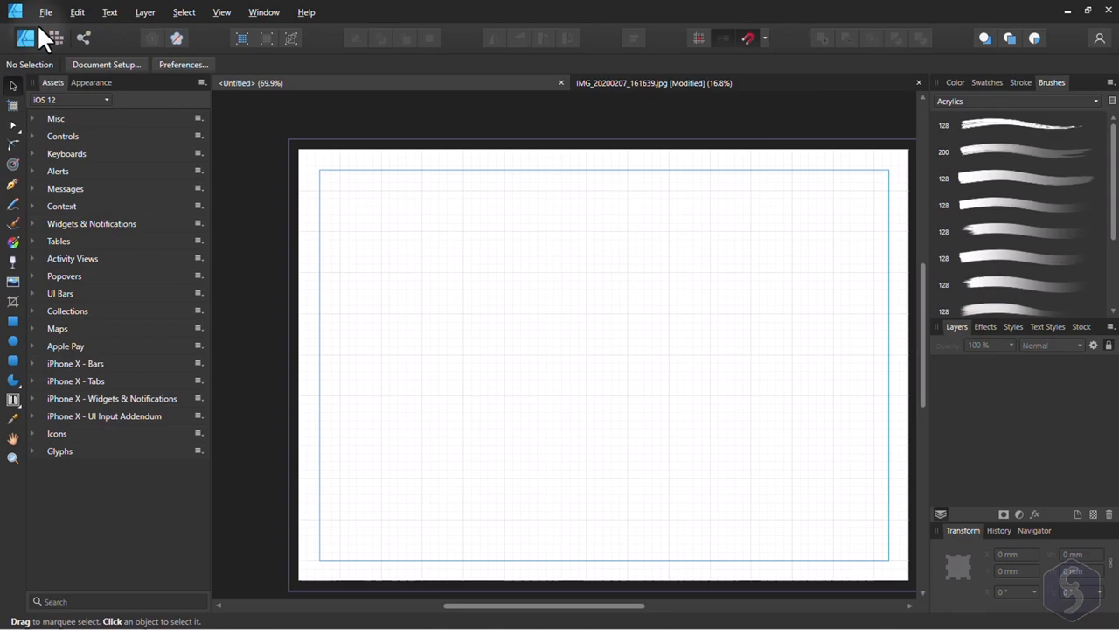
Step: Paint thin and thick freehand brush strokes, then start a two-point pen line
left_click(13, 164)
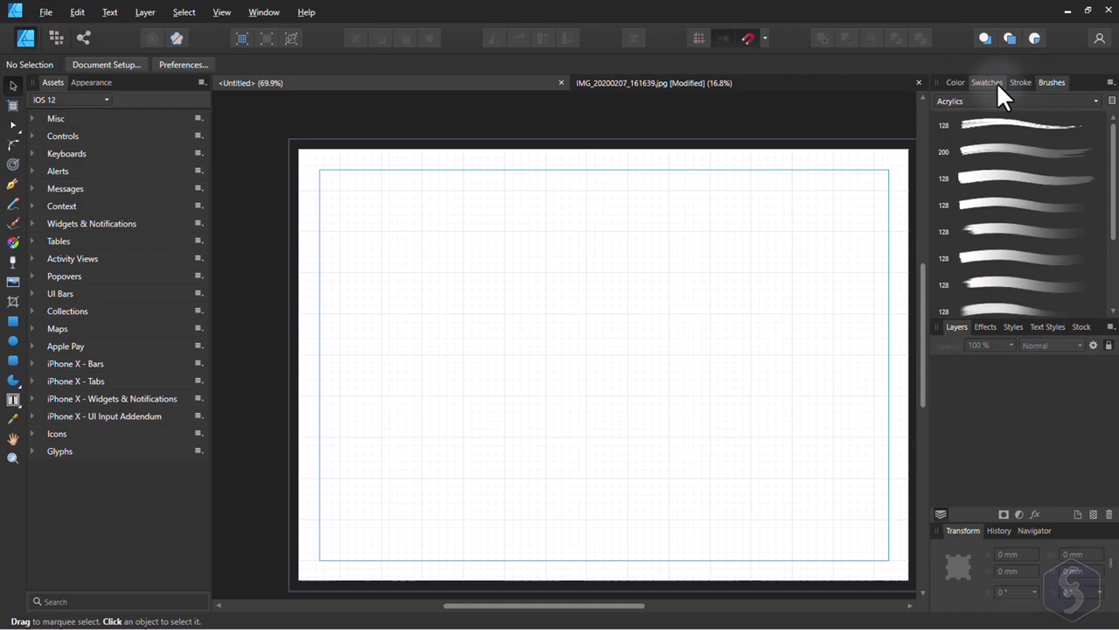
left_click(222, 12)
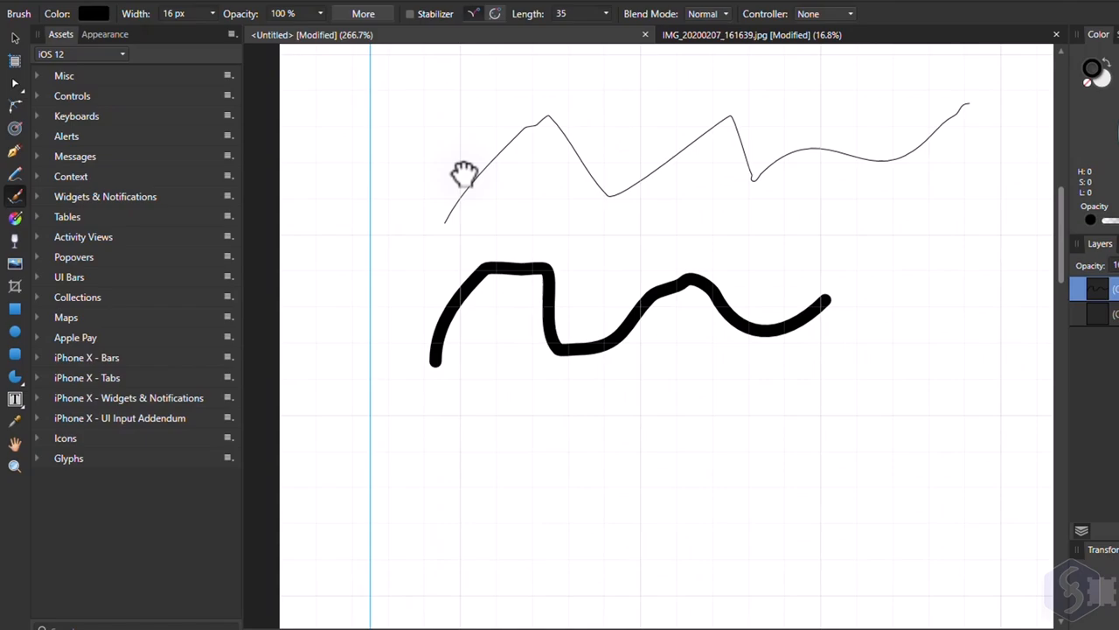
left_click(281, 15)
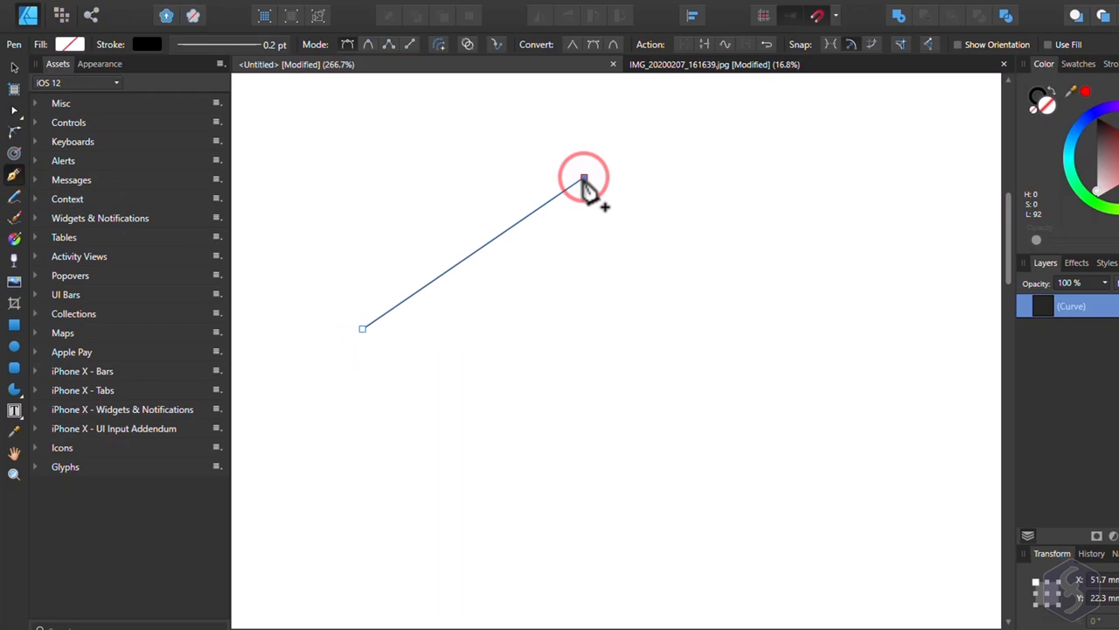
Step: Extend the pen paths into zigzag lines and a line ending in a curve
left_click_drag(778, 302, 648, 382)
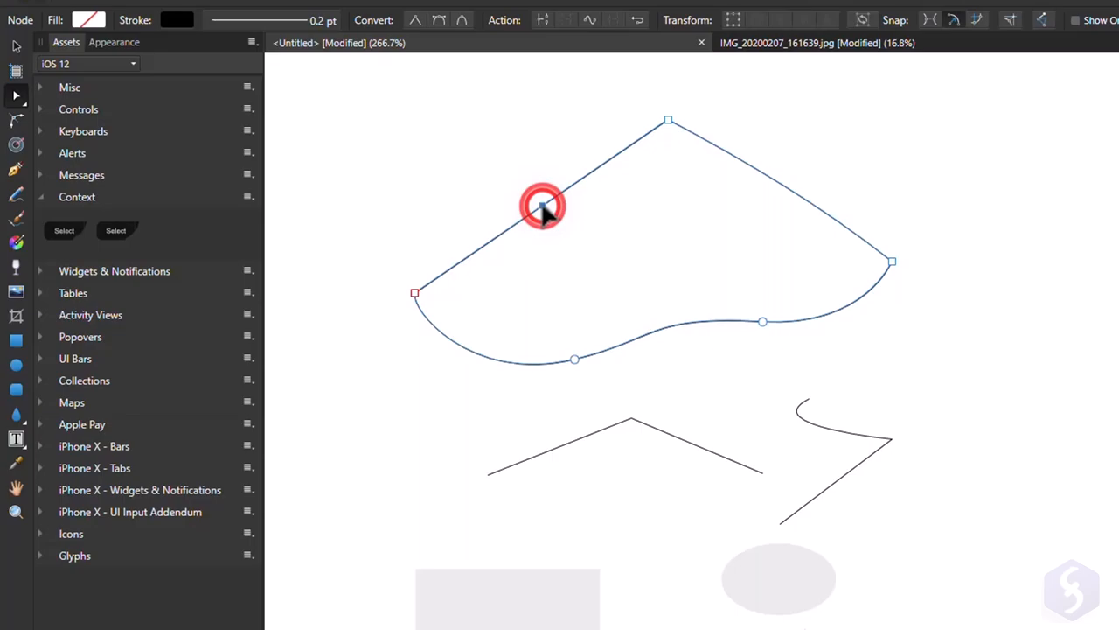
Step: Move nodes to form a grey teardrop and round a rectangle corner
left_click(542, 205)
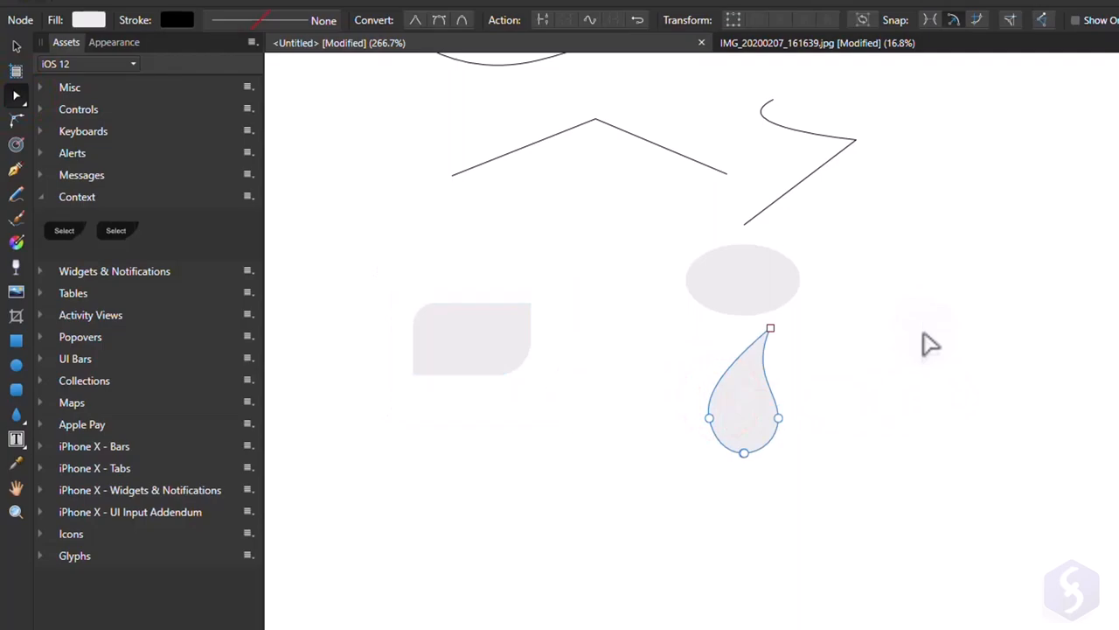
left_click(322, 19)
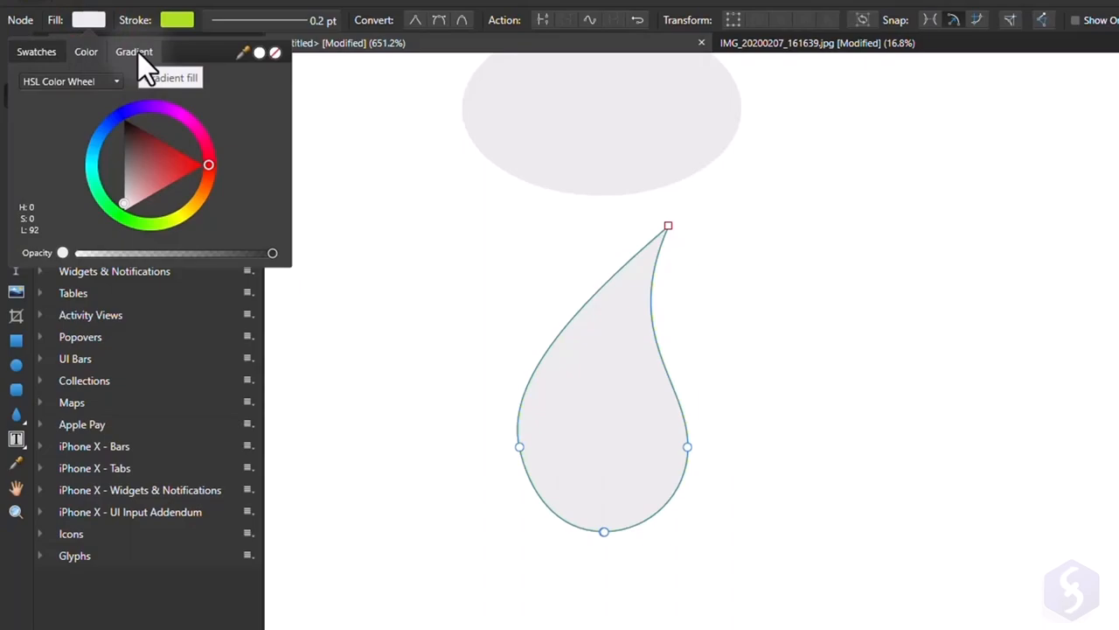
Step: Apply a blue-pink-white linear gradient fill to the teardrop and angle it
left_click(133, 52)
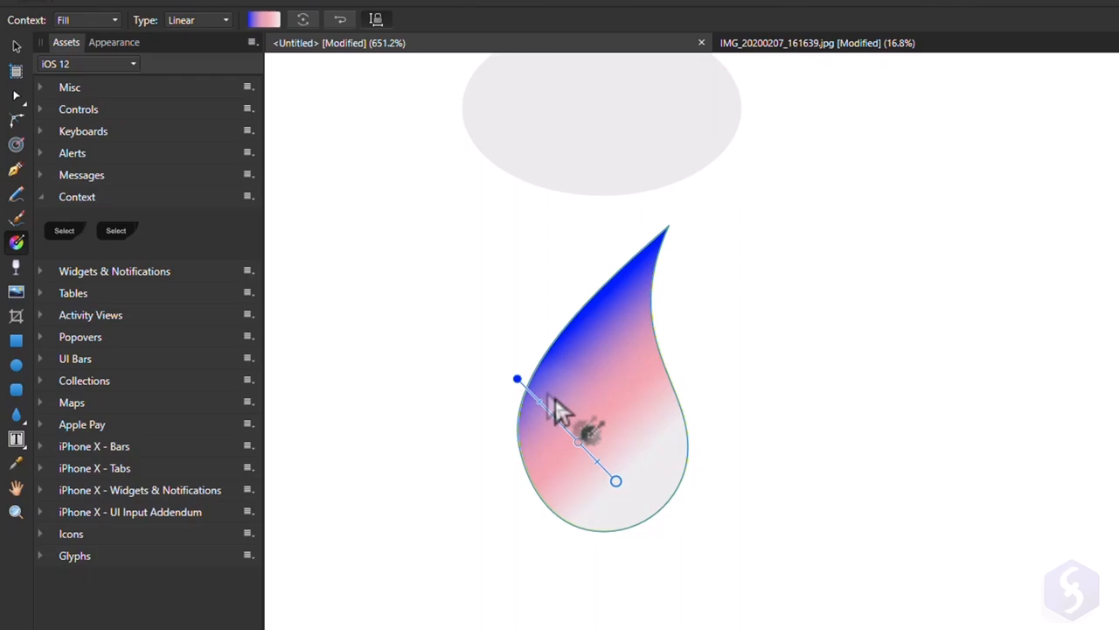
left_click_drag(519, 380, 496, 502)
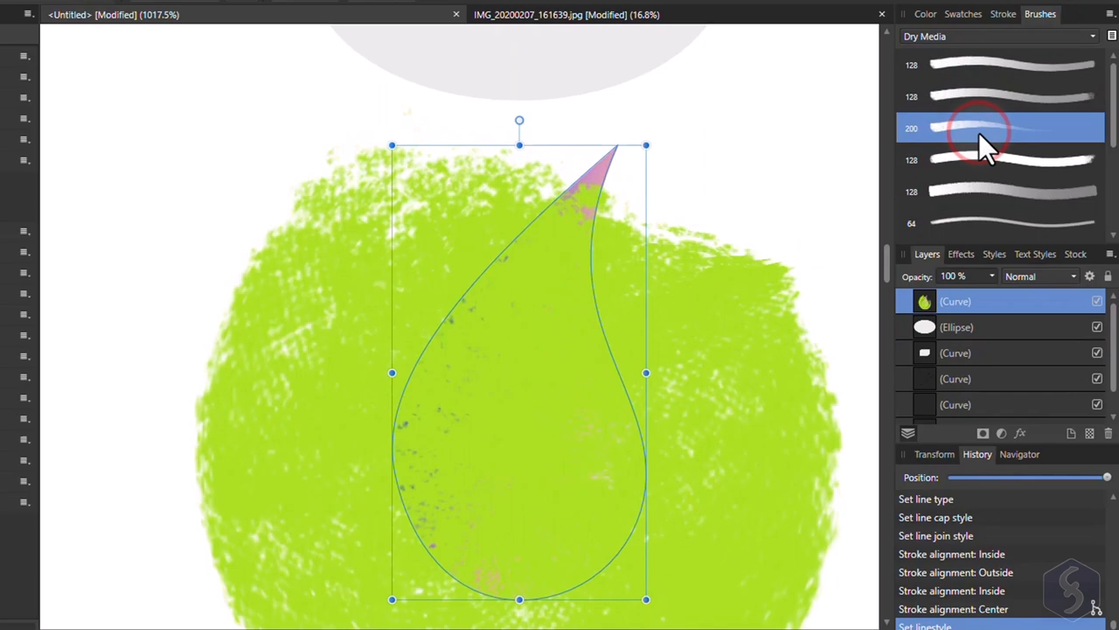
Step: Apply a green Dry Media brush to the teardrop's outline
left_click(993, 254)
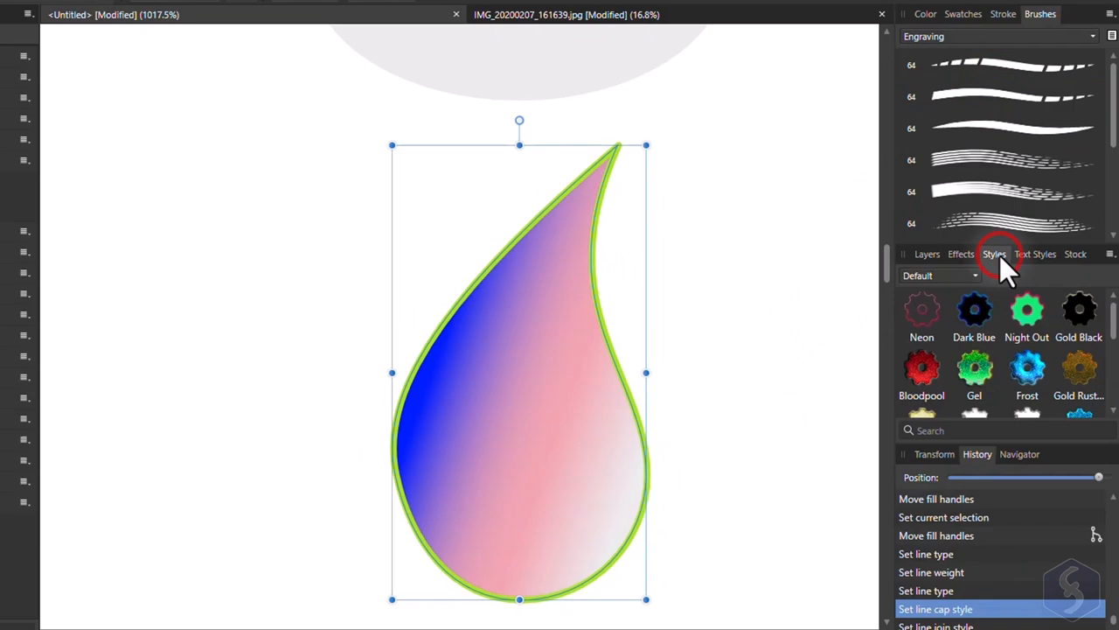
left_click(1026, 401)
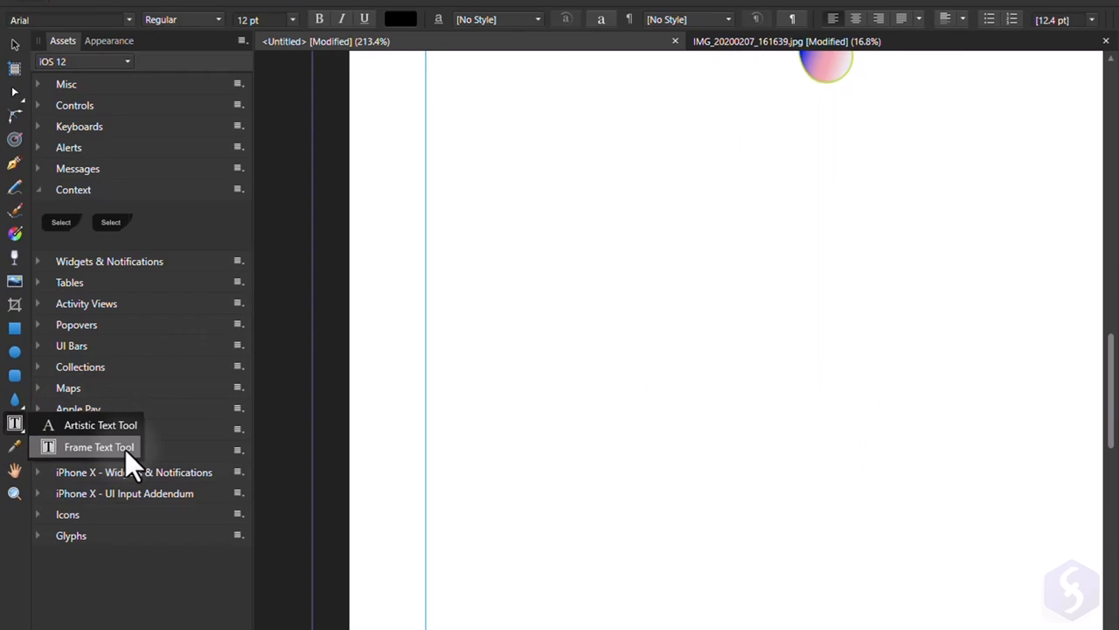
Step: Type 'Design' as standalone heading text and drag to enlarge it
left_click(94, 425)
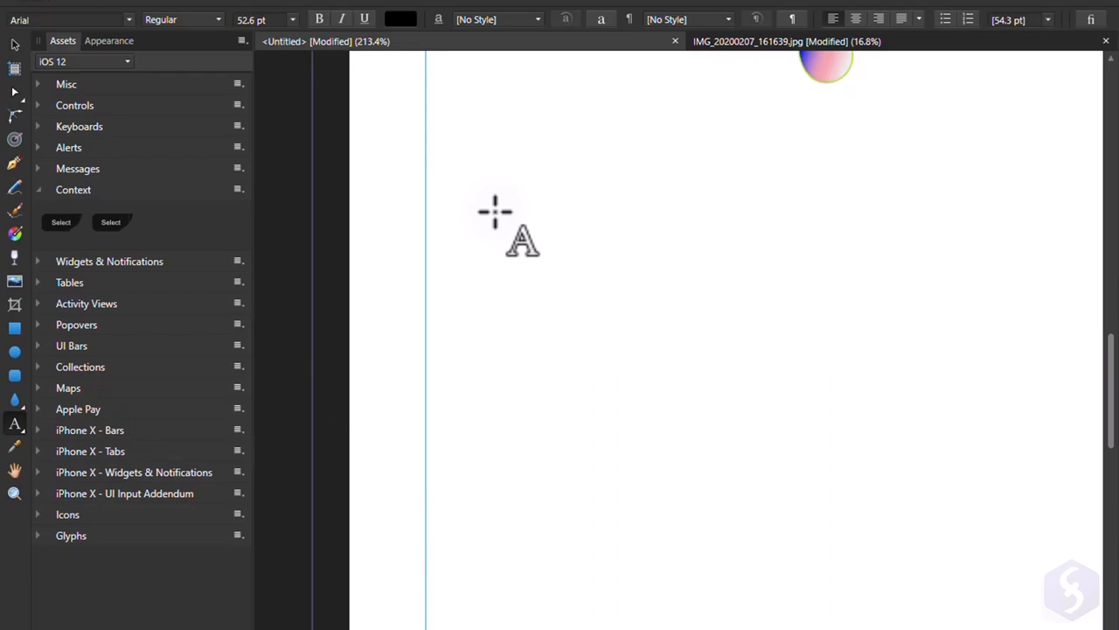
type("Design")
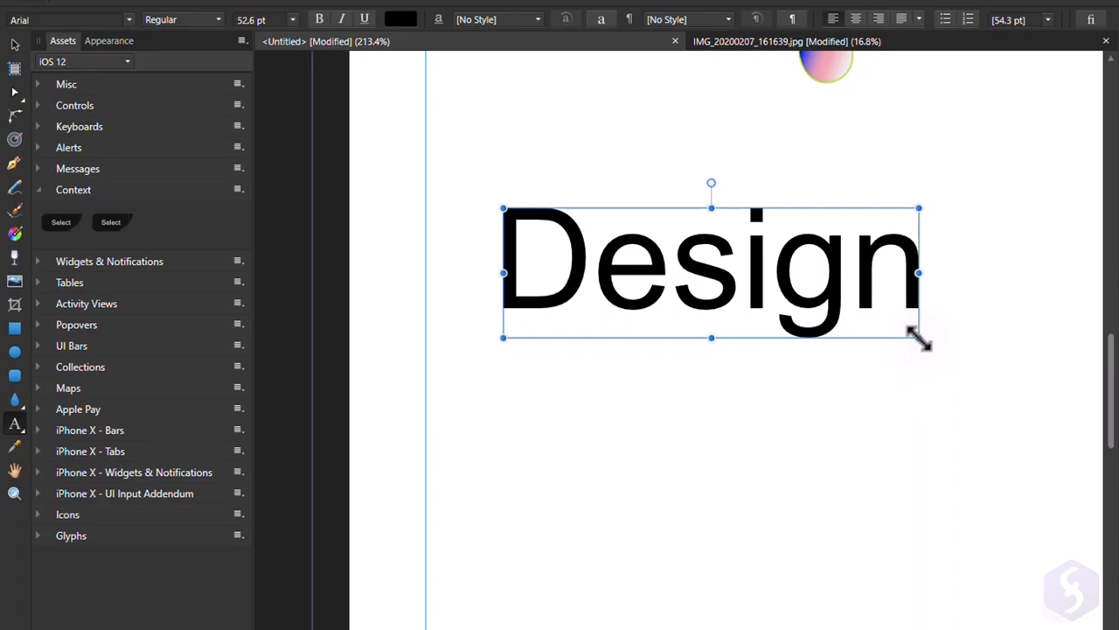
left_click_drag(918, 338, 896, 329)
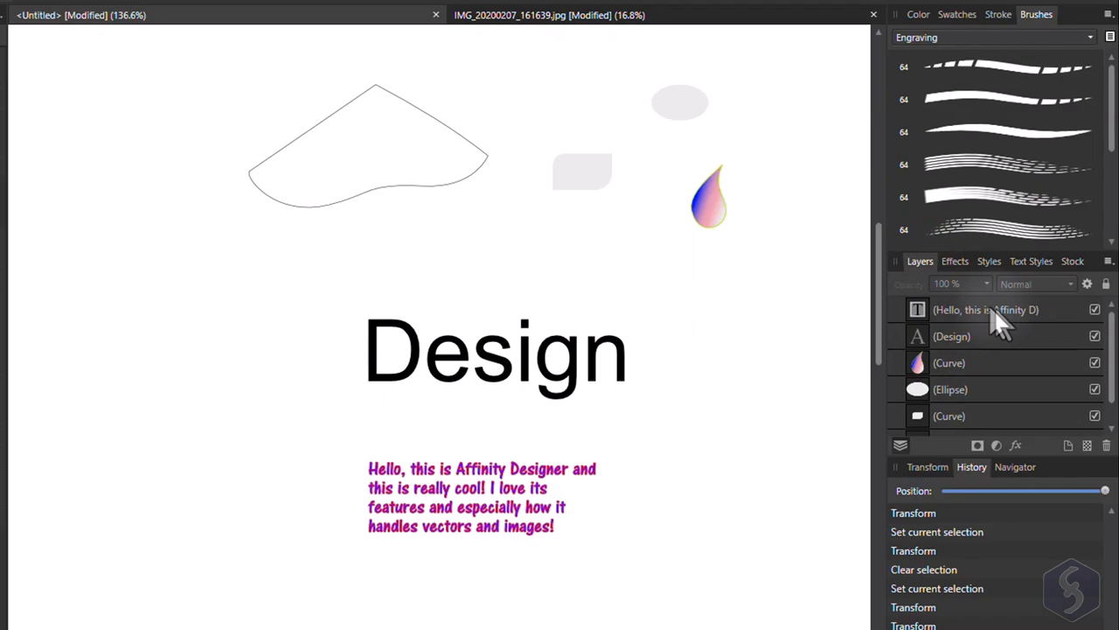
Step: Select the paragraph and grey ellipse layers, then switch to the sunset photo document
left_click(995, 309)
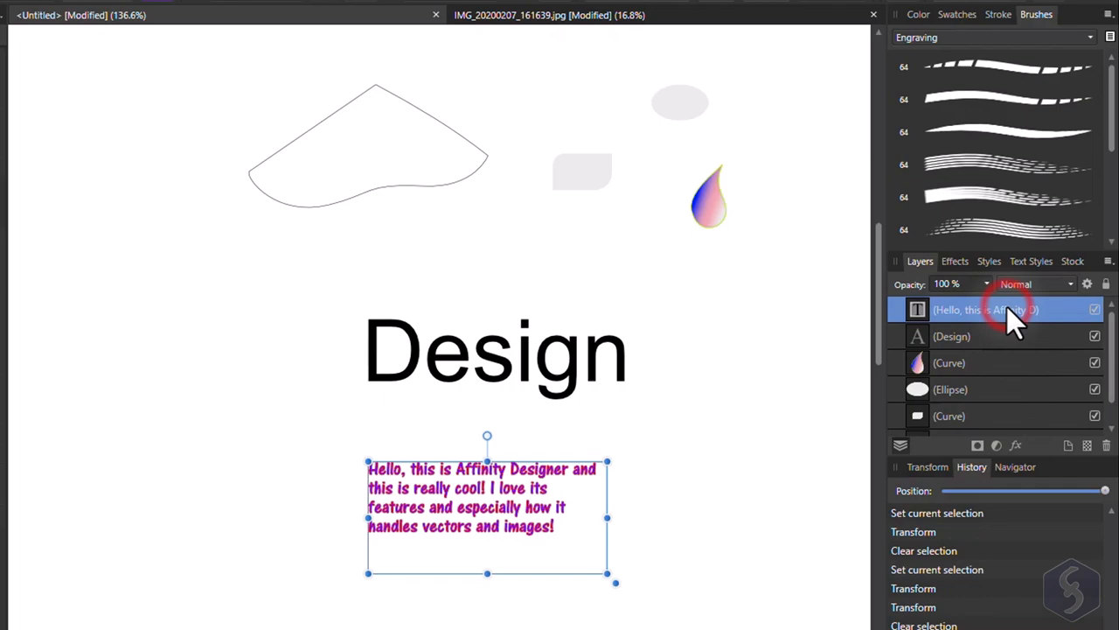
left_click(975, 415)
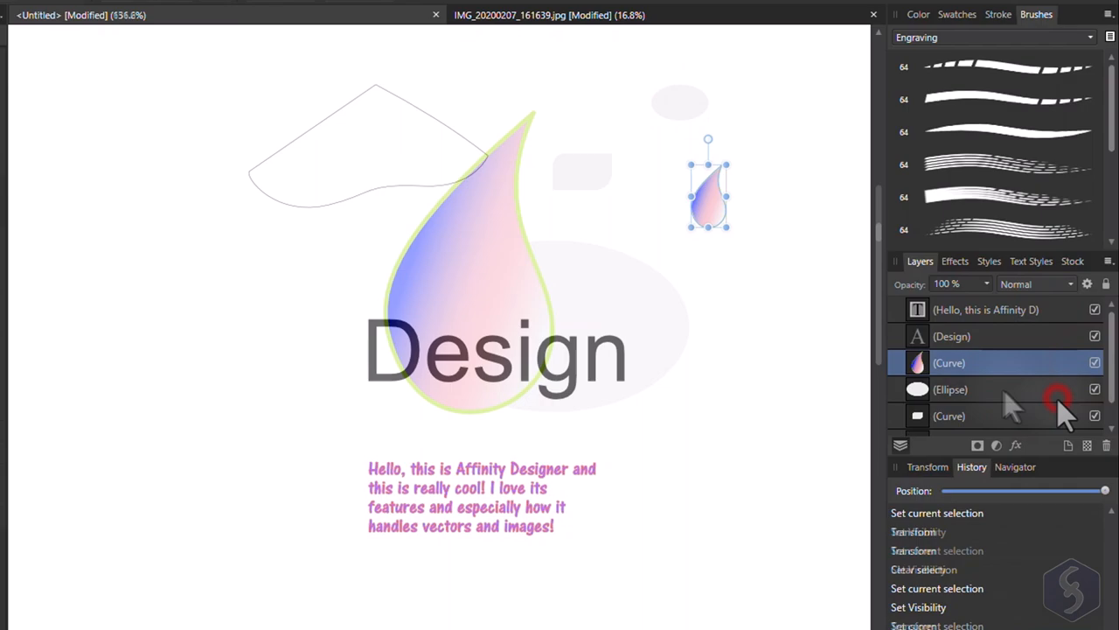
left_click(970, 389)
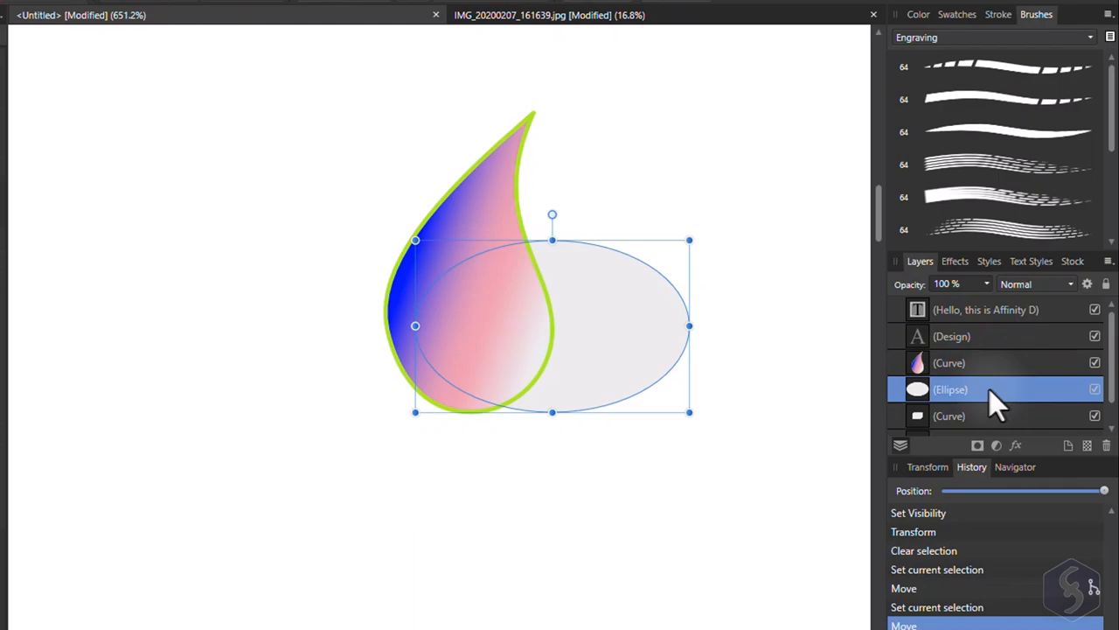
left_click(955, 261)
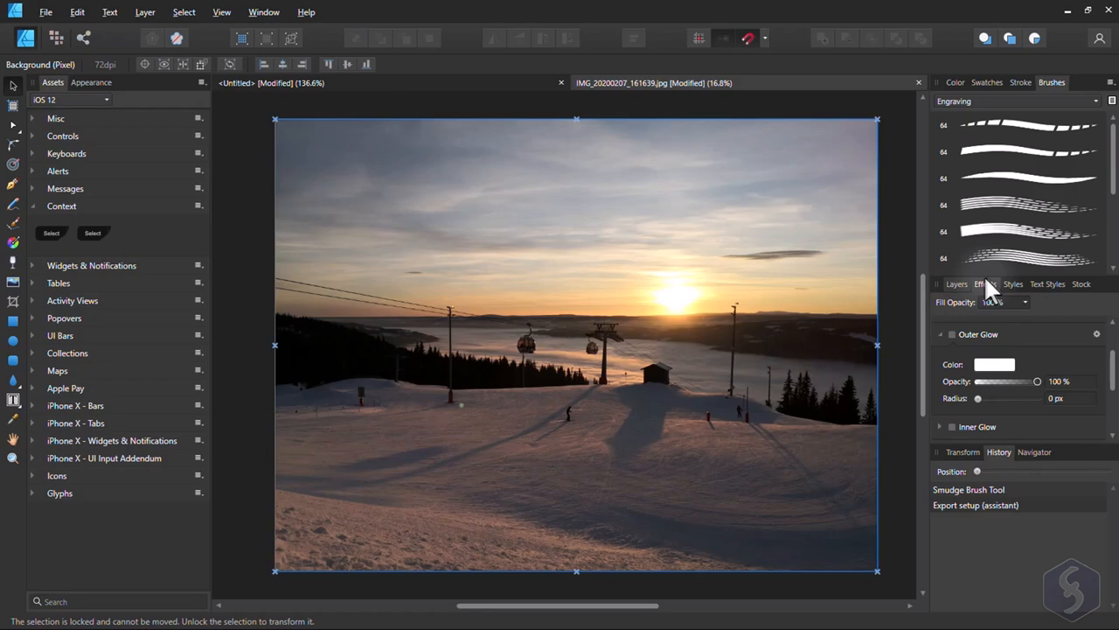
Step: Switch the sunset photo to the Pixel Persona with the Paint Brush Tool
left_click(957, 283)
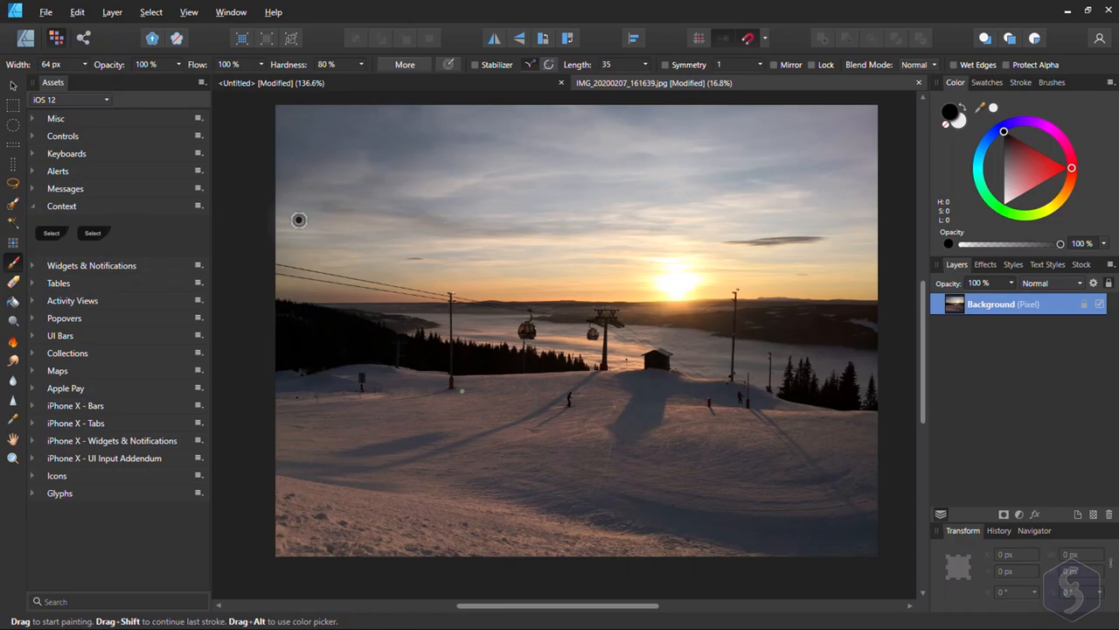
Step: Pick a blue paint colour from the Colour wheel
left_click_drag(402, 253, 713, 201)
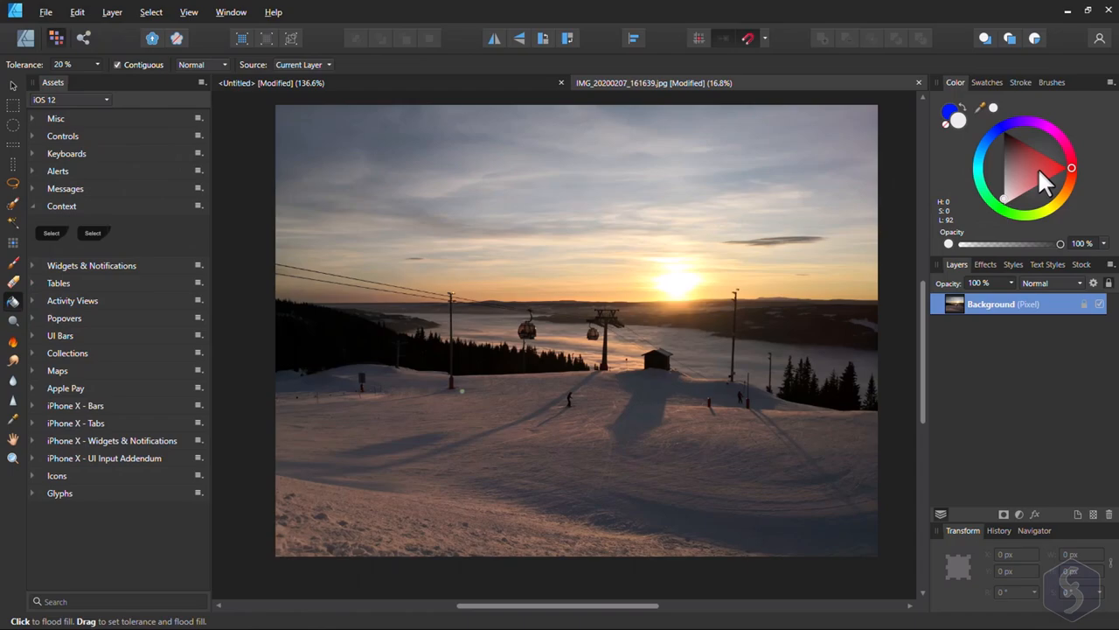
left_click(691, 342)
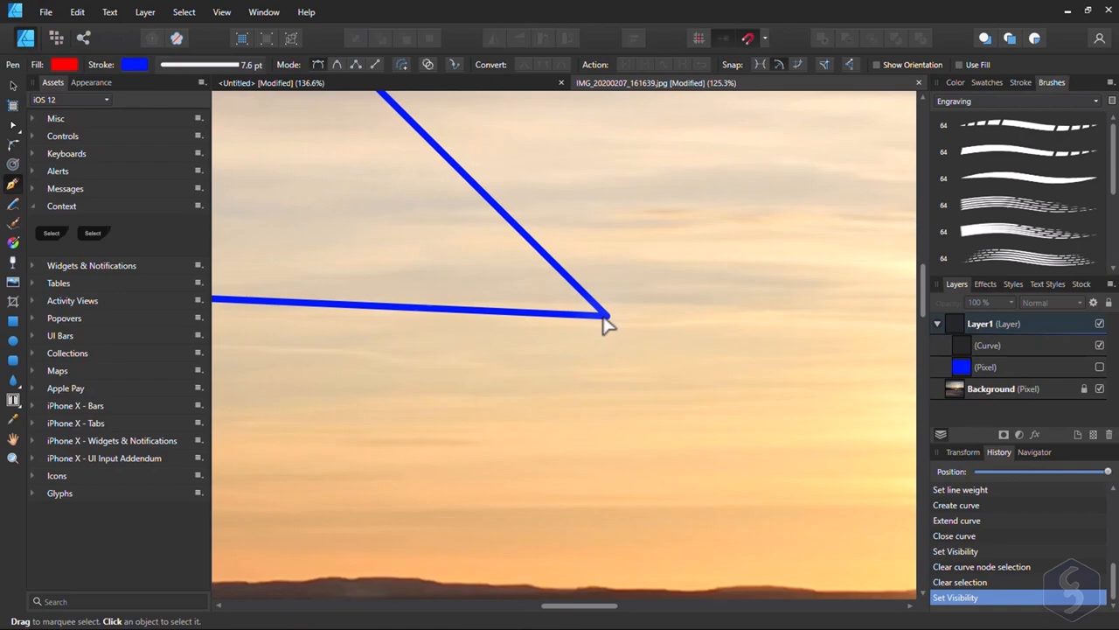
Step: Bring up the context options for the drawn blue pen curve
right_click(988, 345)
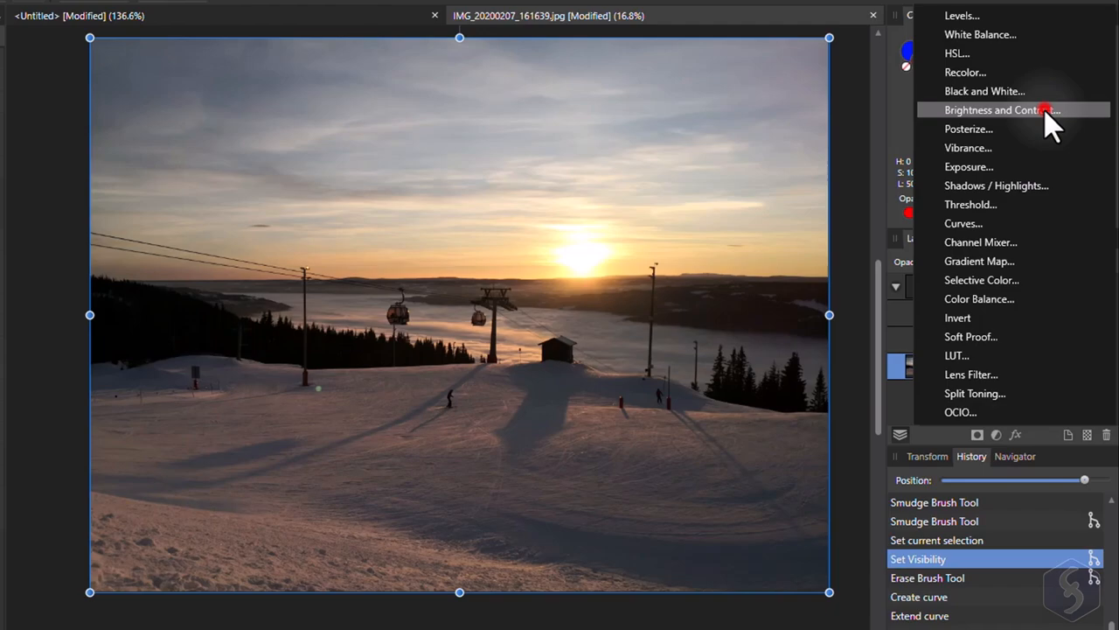
Step: Add a Brightness and Contrast adjustment to the sunset photo
left_click(1002, 111)
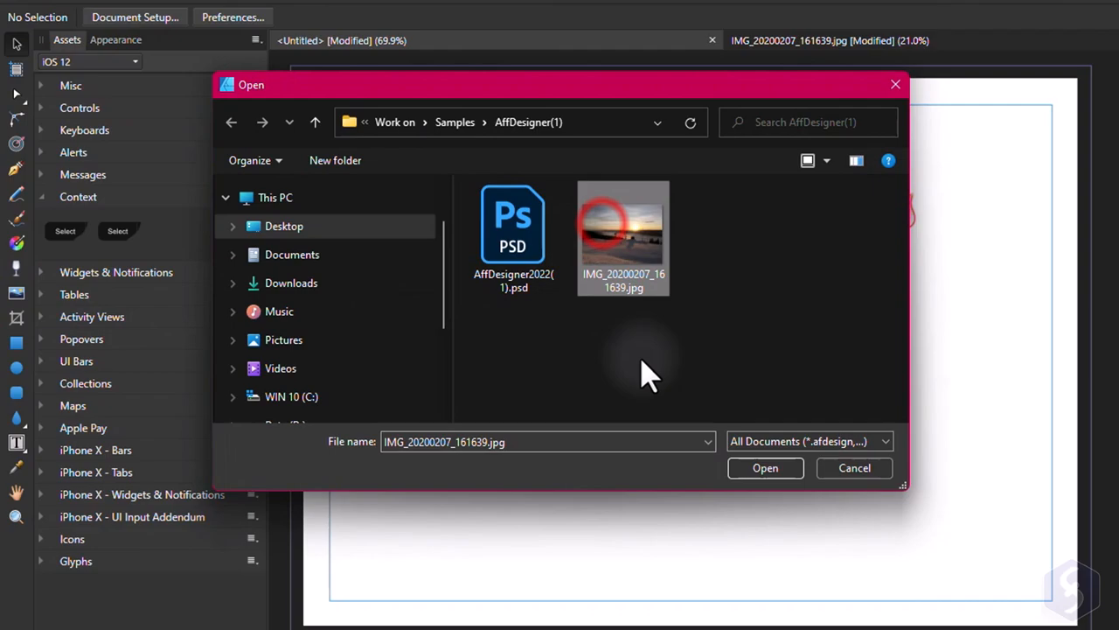
Step: Choose the sunset photo IMG_20200207_161639.jpg in the Open dialog
left_click(765, 468)
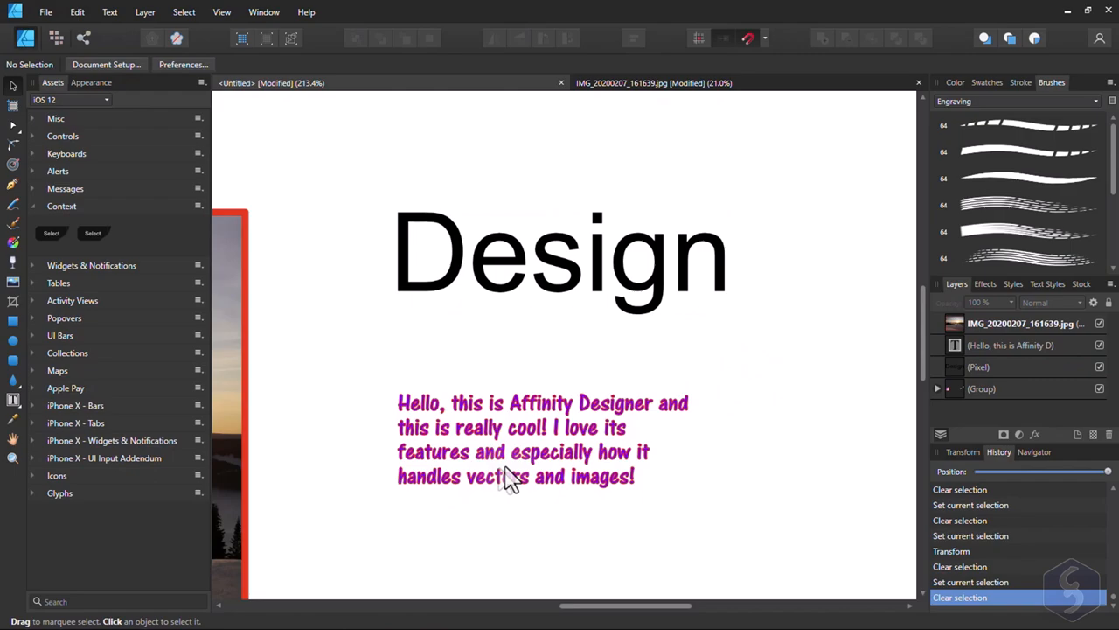
Step: Bring up the File menu for the untitled design
left_click(55, 14)
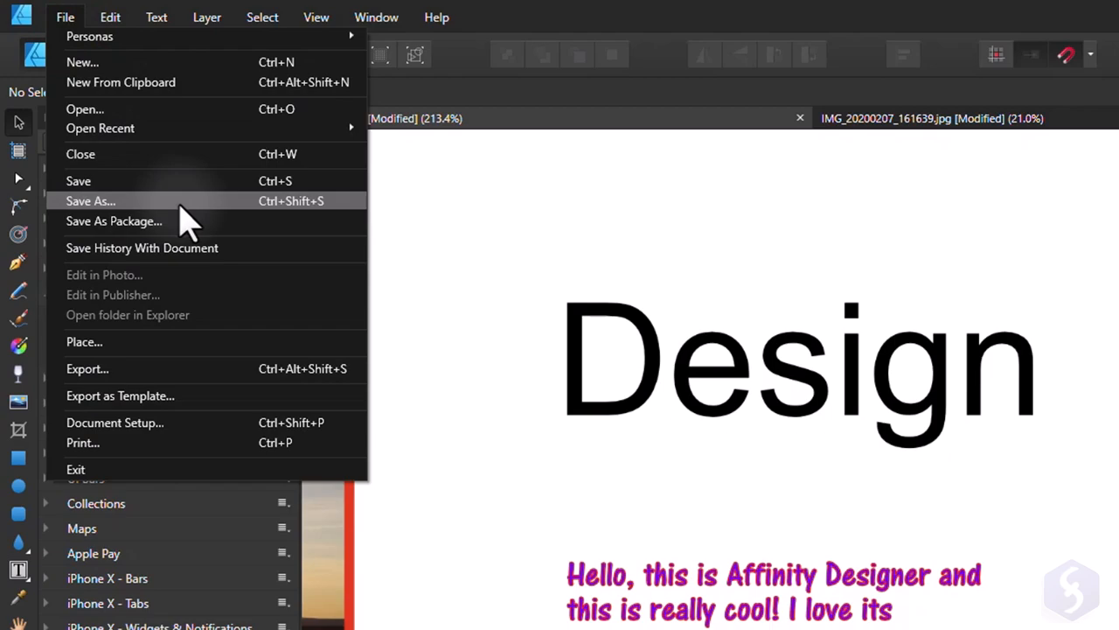
Step: Choose Save As to save the drawing under a new name
left_click(91, 200)
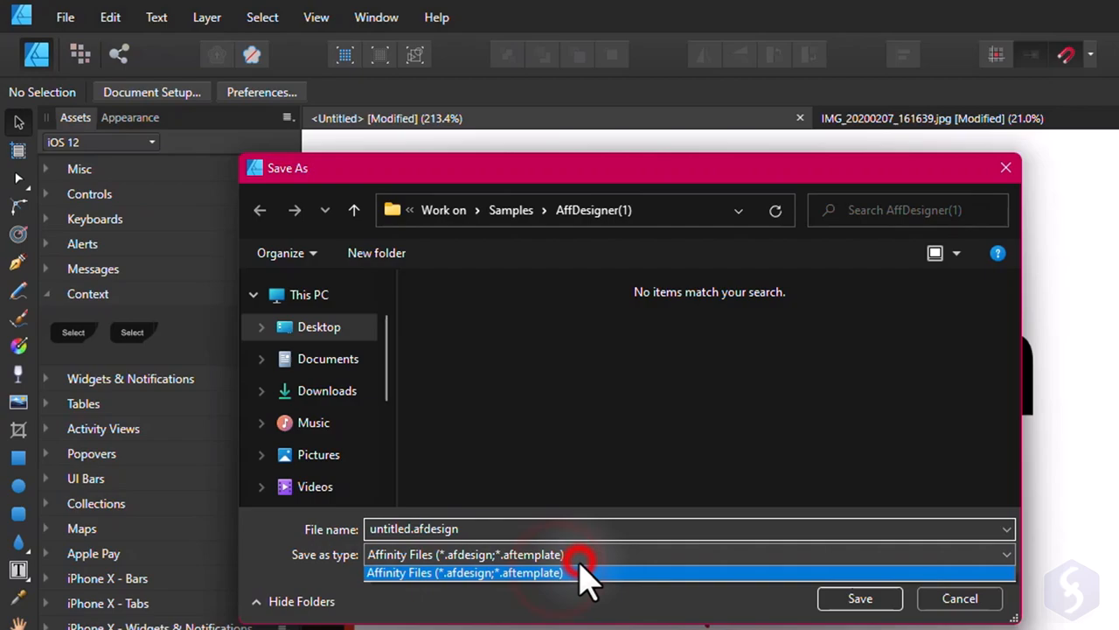